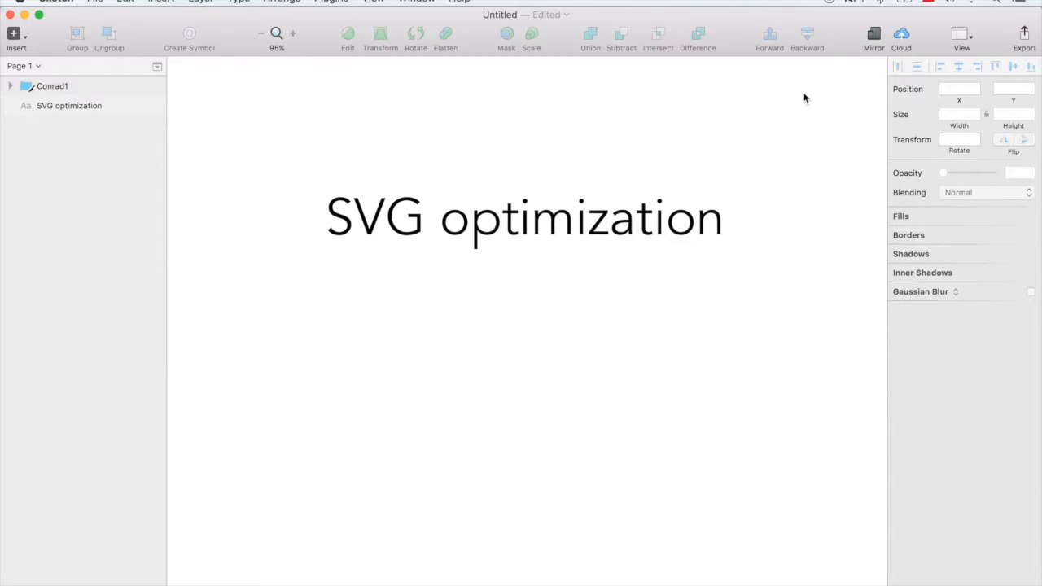
Export the selected squirrel group from Sketch as Conrad1.svg to the Desktop.
left_click(69, 104)
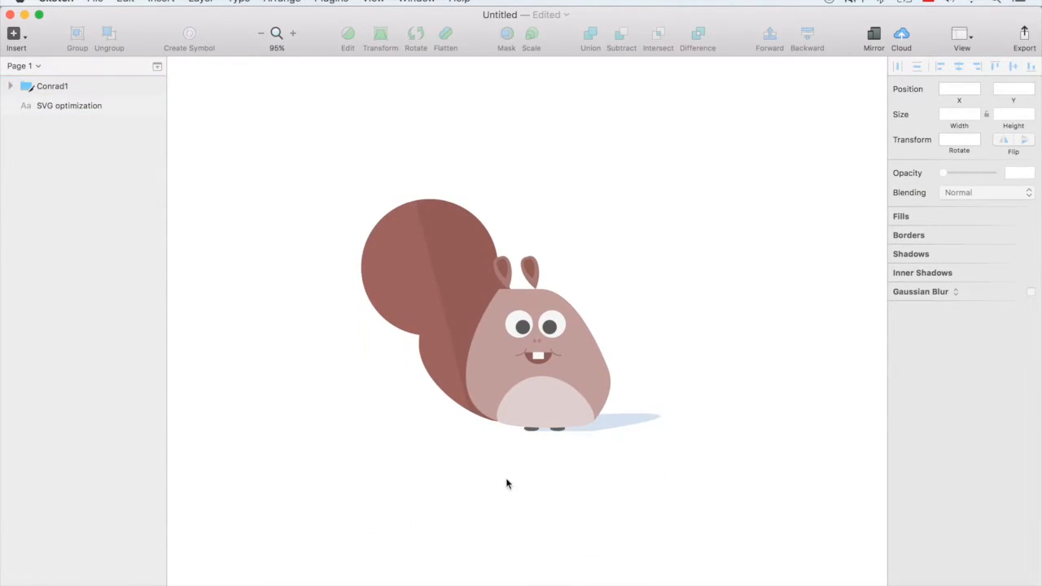
left_click(52, 85)
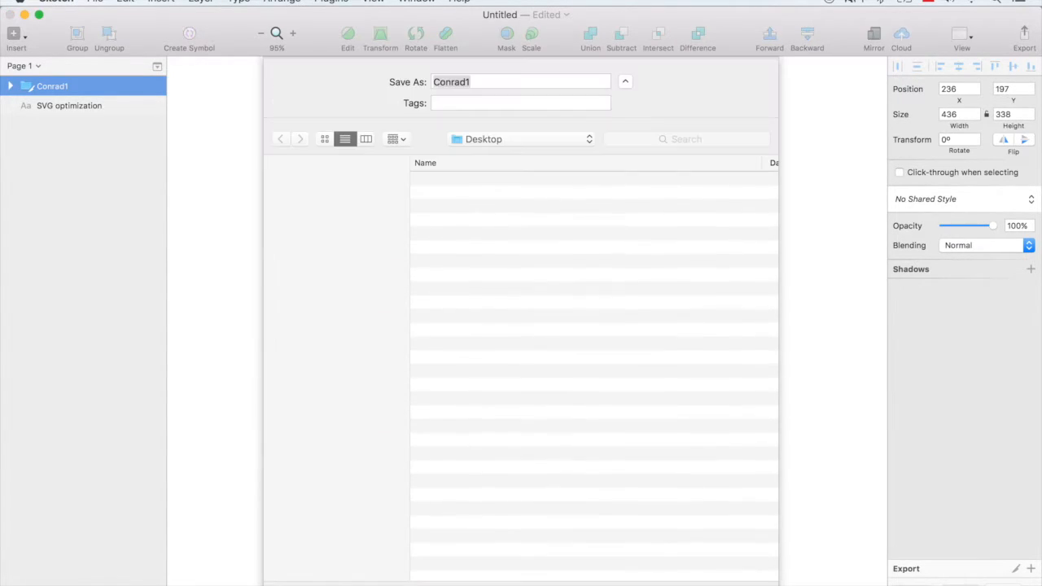
left_click(625, 82)
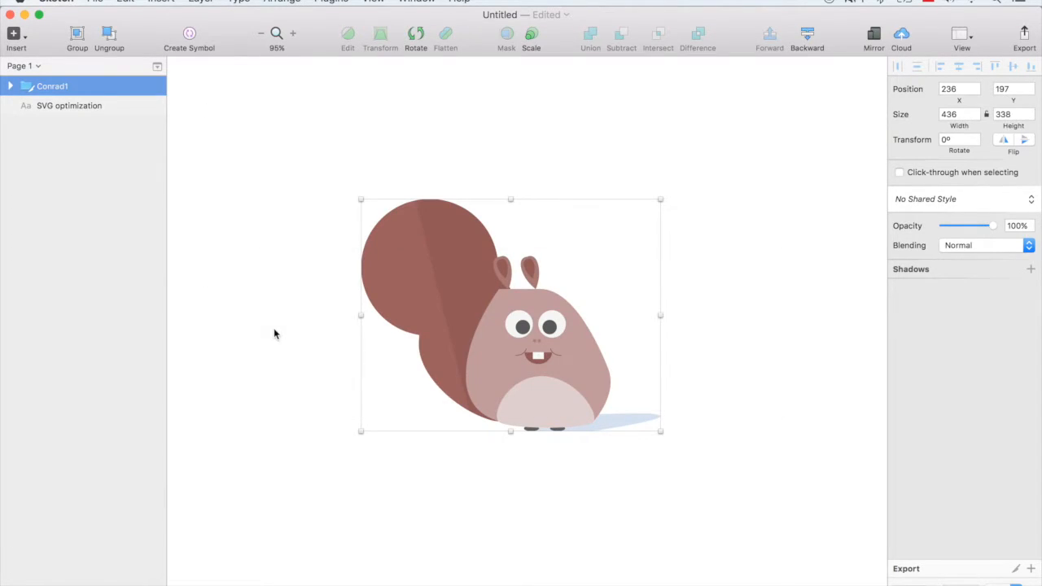
left_click(274, 334)
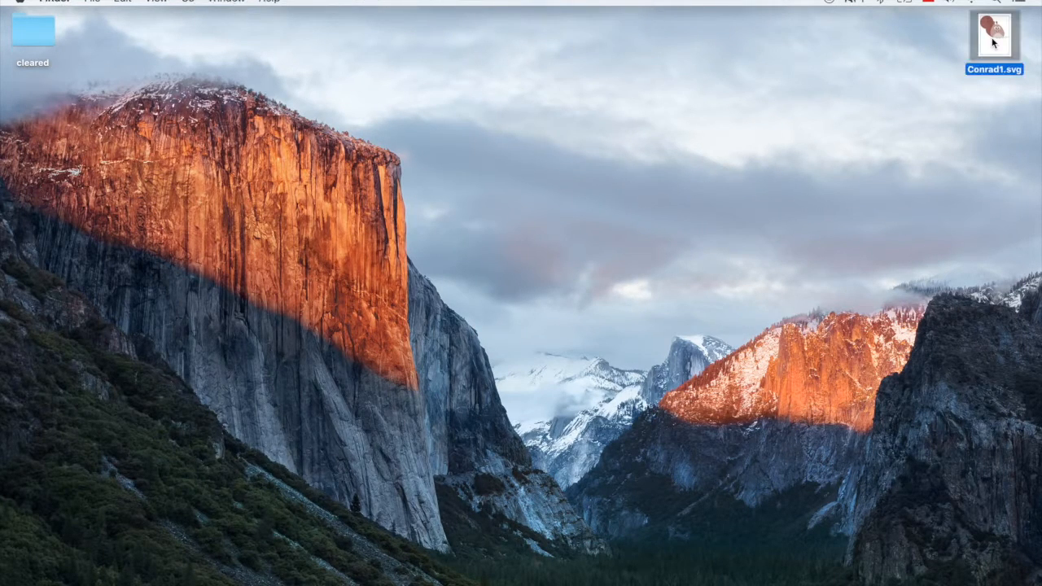
right_click(994, 31)
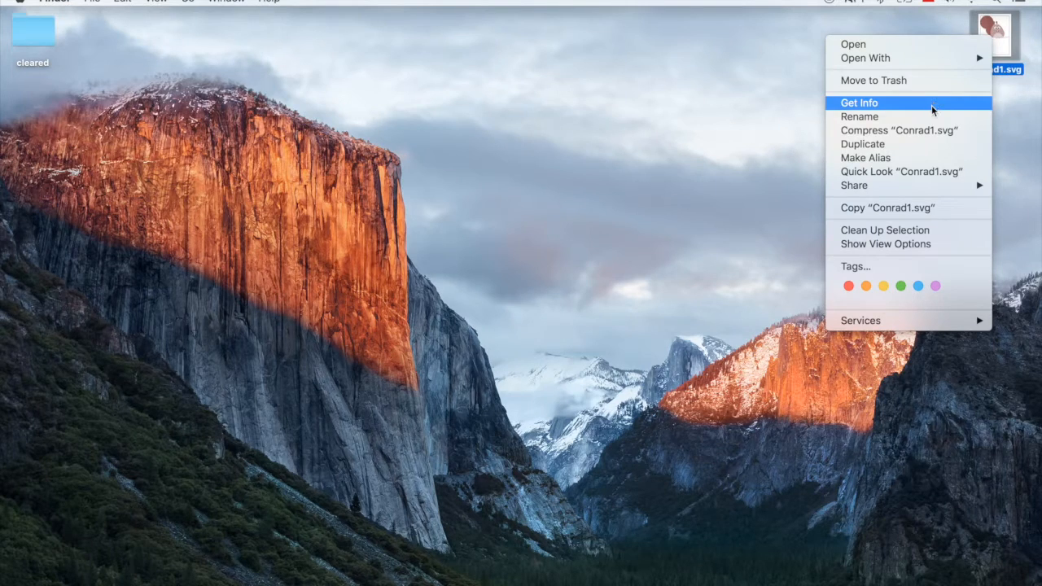
left_click(859, 103)
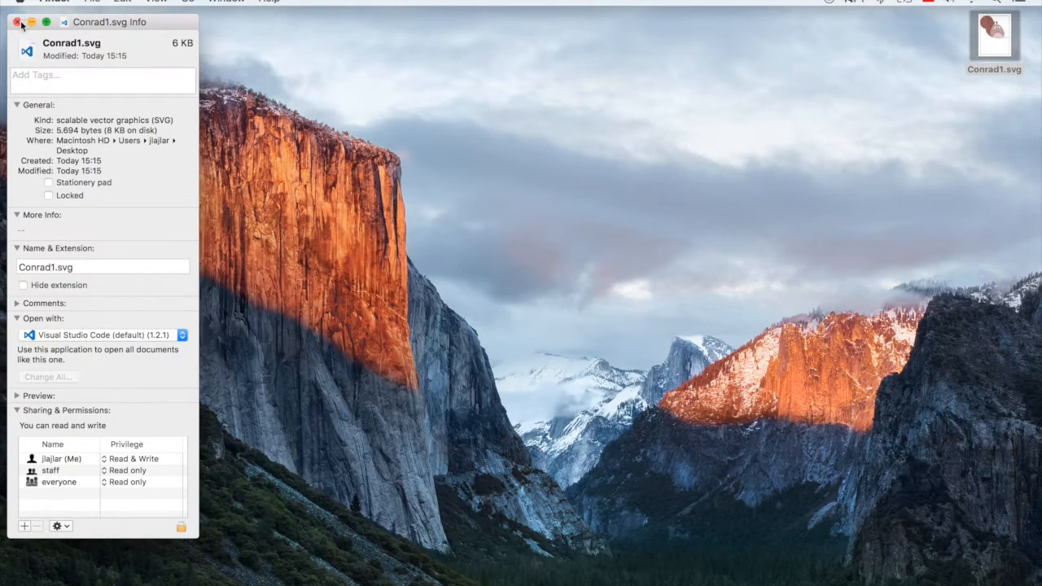
left_click(15, 19)
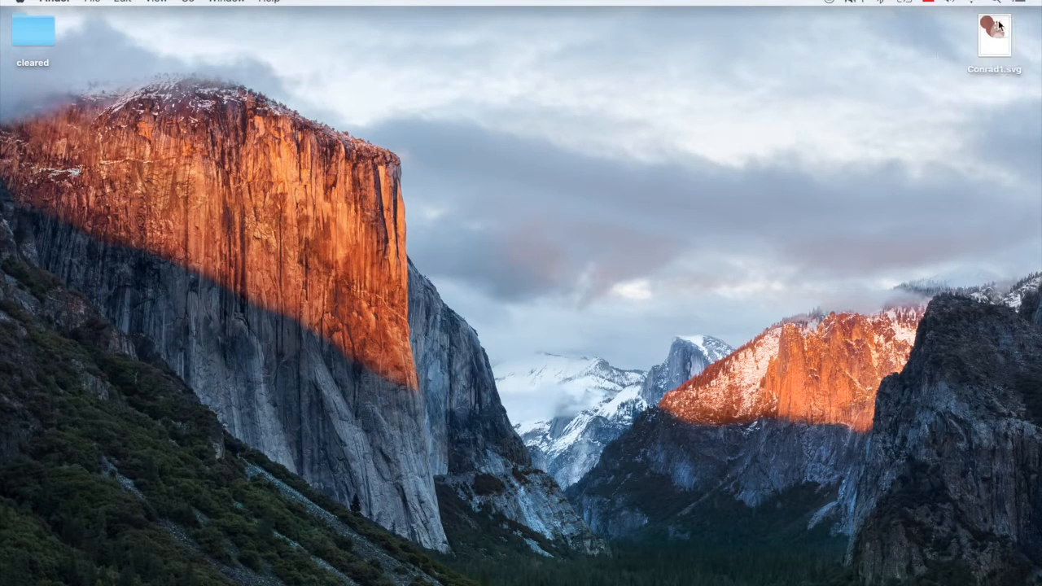
Show the Open With application list for Conrad1.svg on the Desktop.
right_click(993, 34)
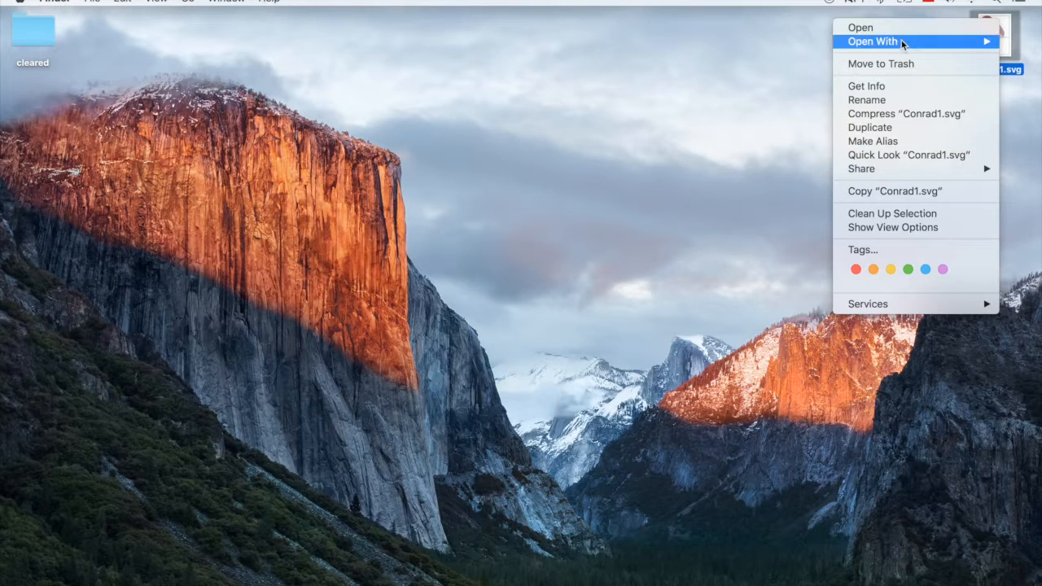
left_click(869, 27)
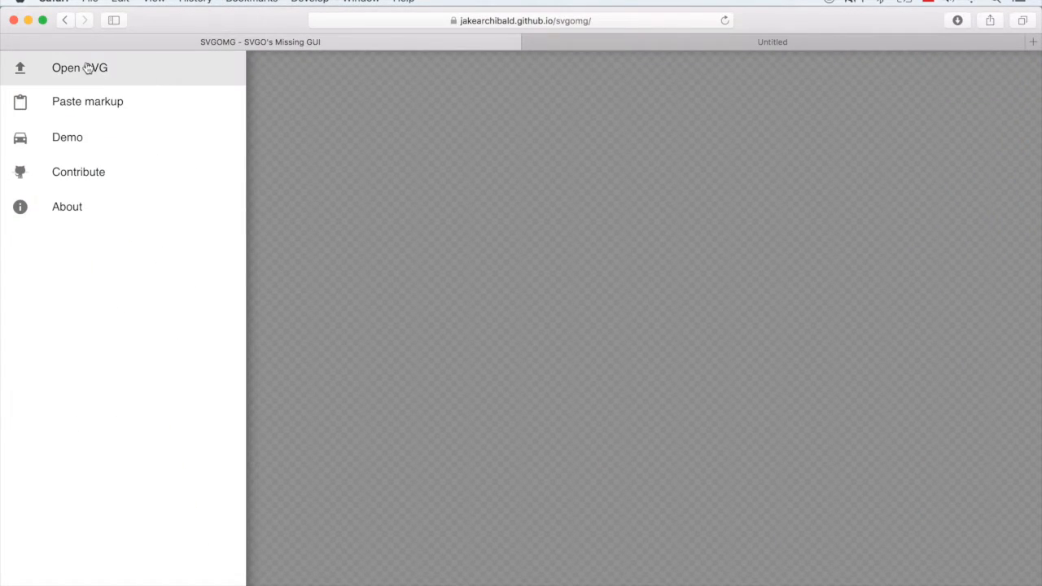
mouse_move(52, 98)
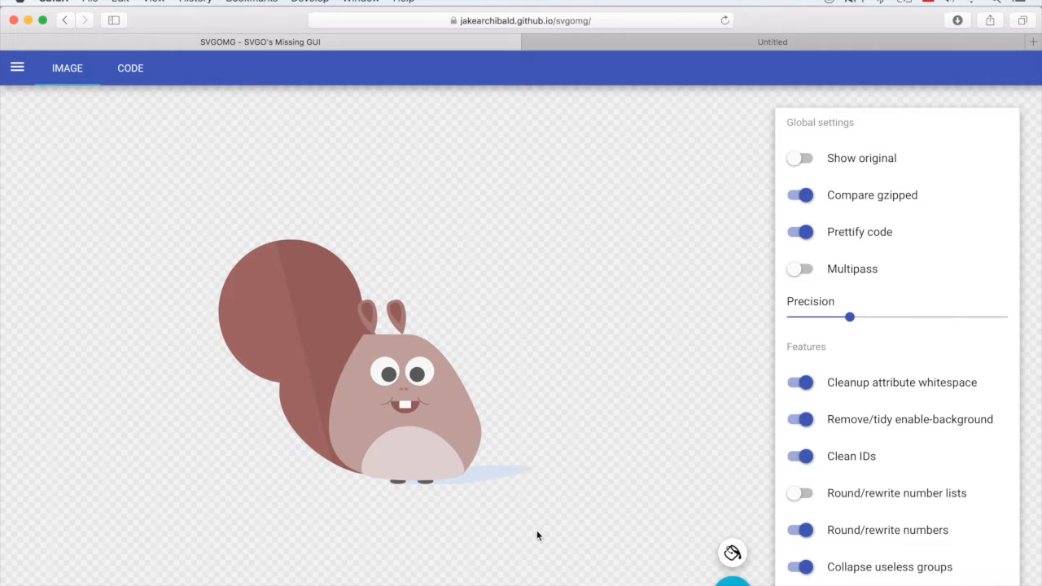
Toggle the Clean IDs optimization off and on twice, leaving it enabled.
scroll("down", 3)
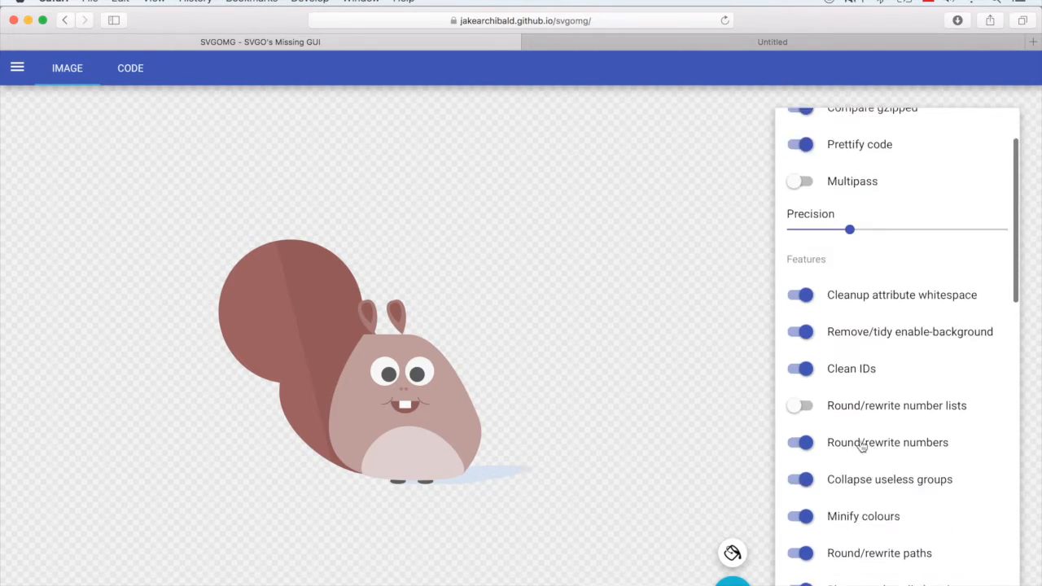
scroll("down", 3)
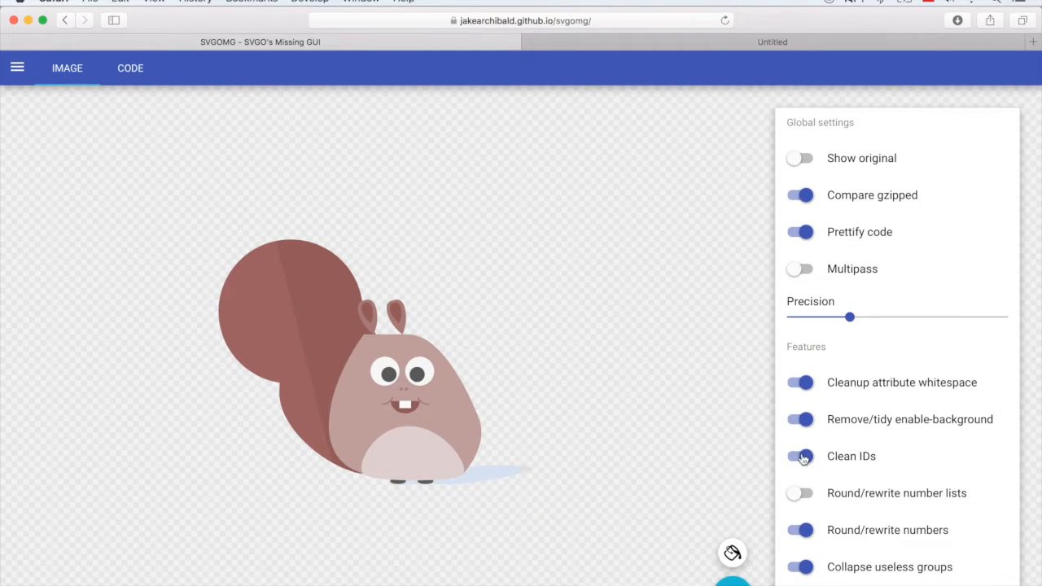
left_click(799, 456)
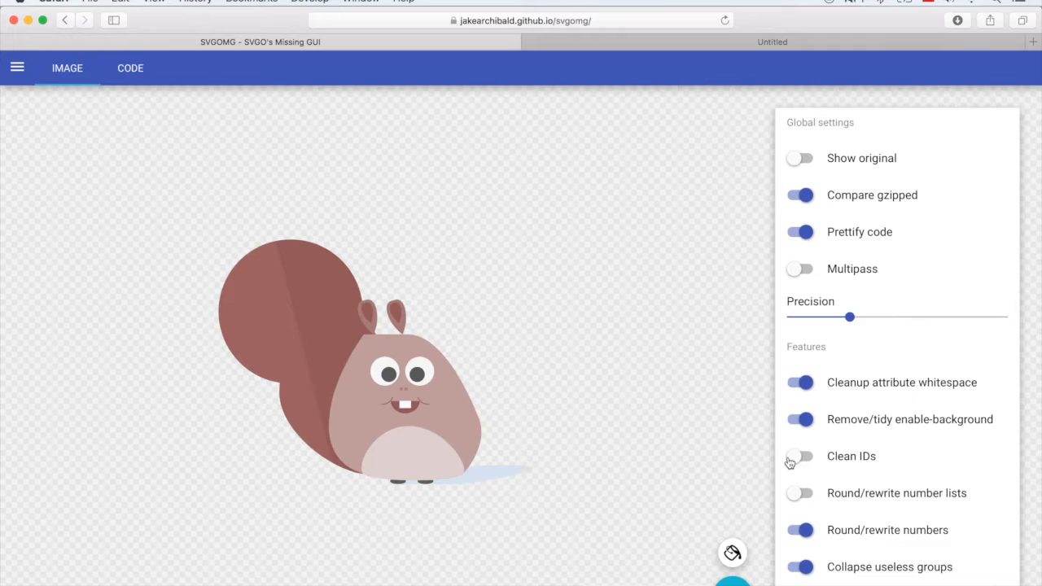
left_click(801, 455)
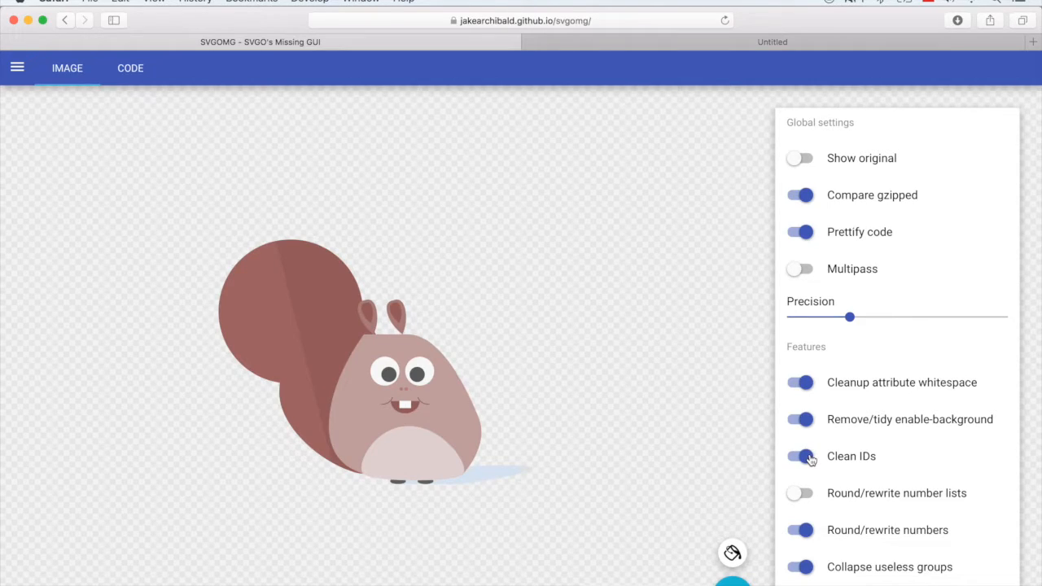
left_click(799, 456)
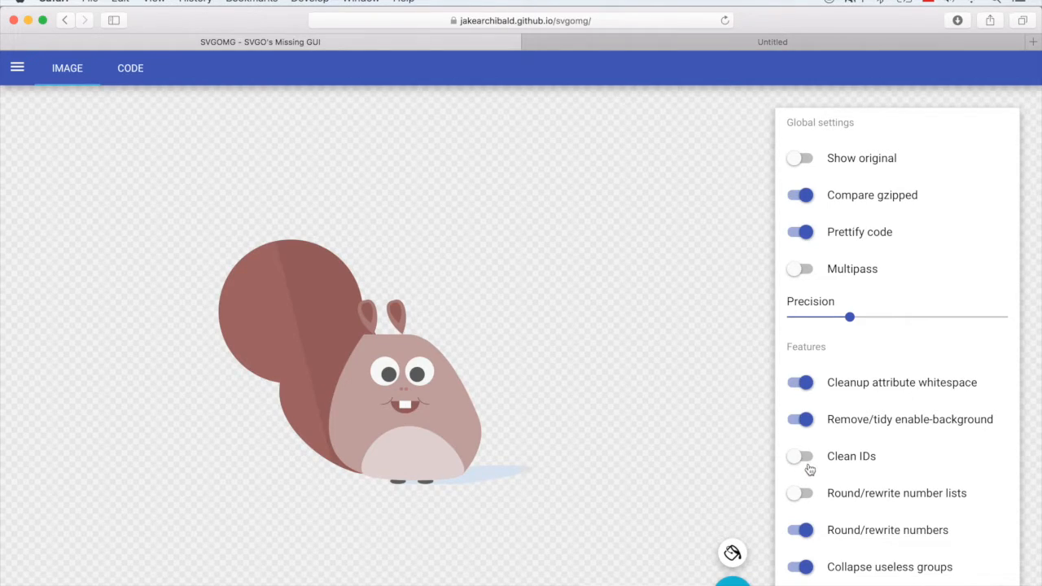
left_click(799, 456)
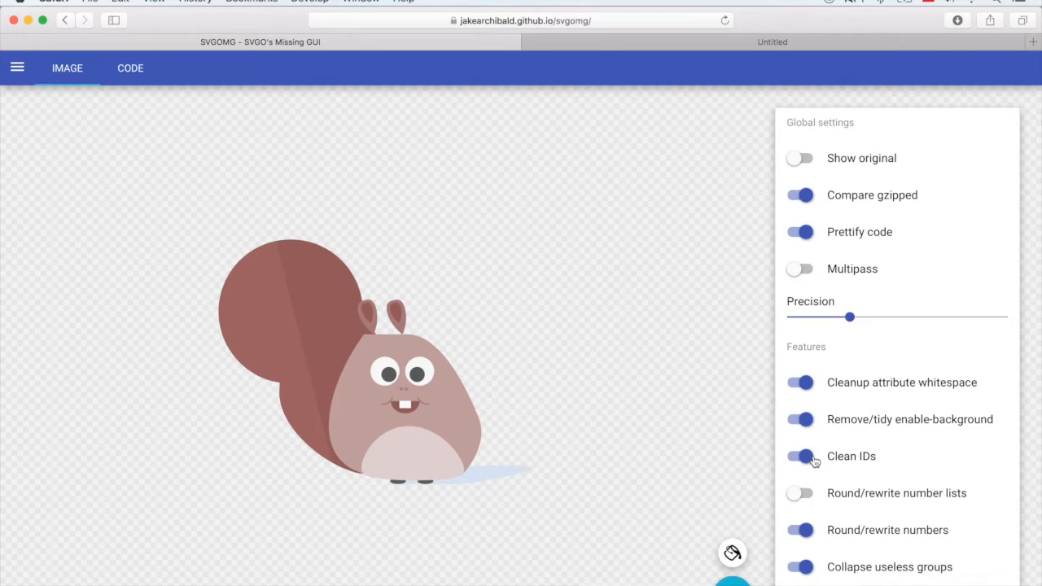
mouse_move(847, 453)
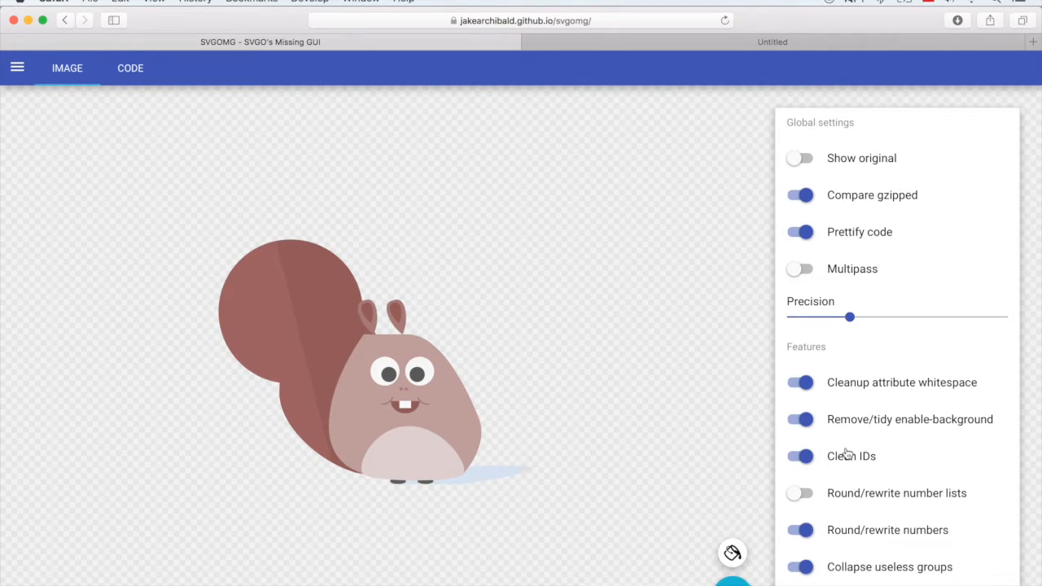
mouse_move(173, 200)
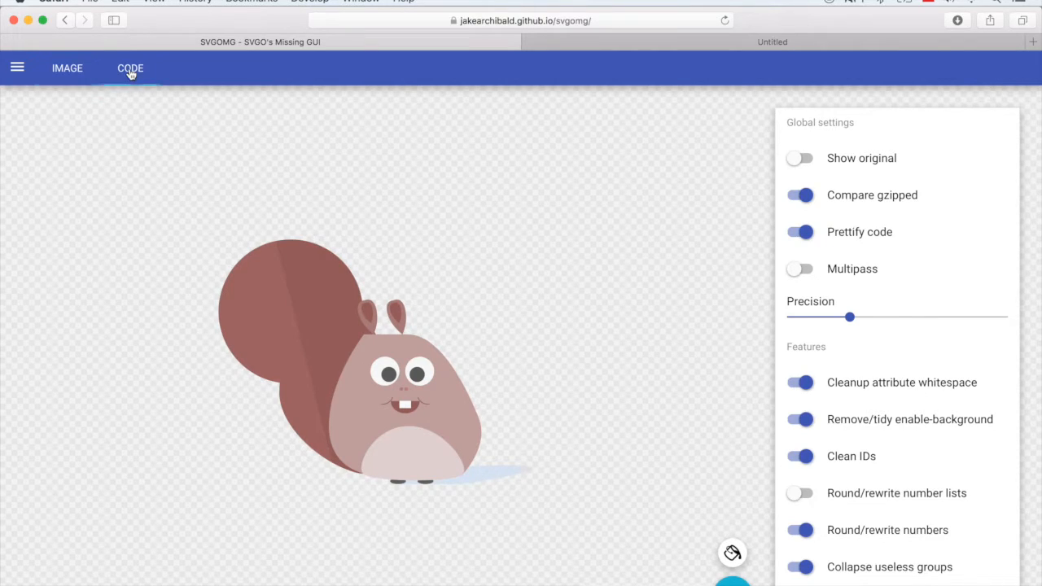
View the optimized squirrel markup in the CODE view with Prettify code left on.
left_click(130, 69)
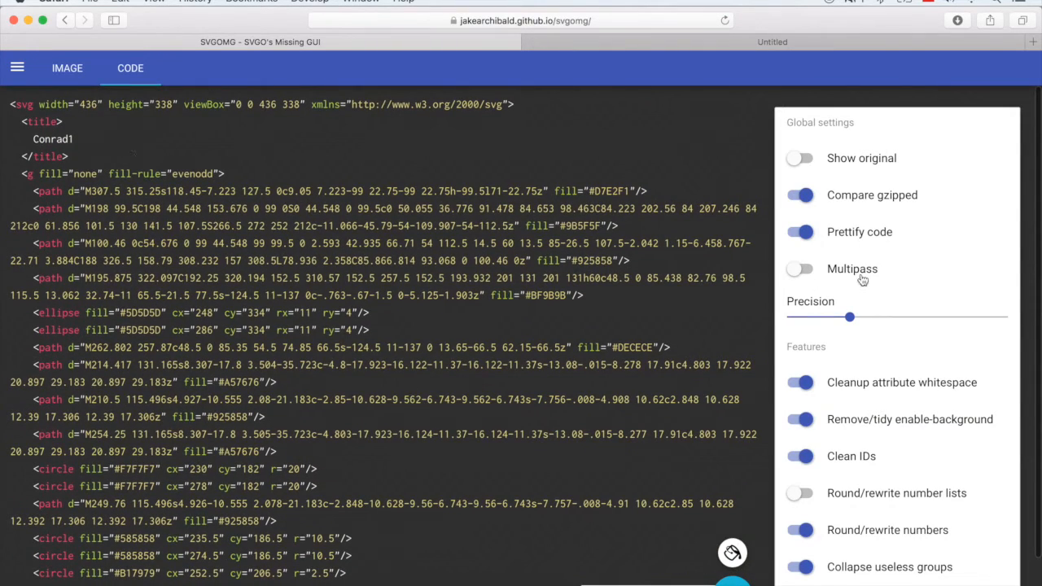
left_click(800, 231)
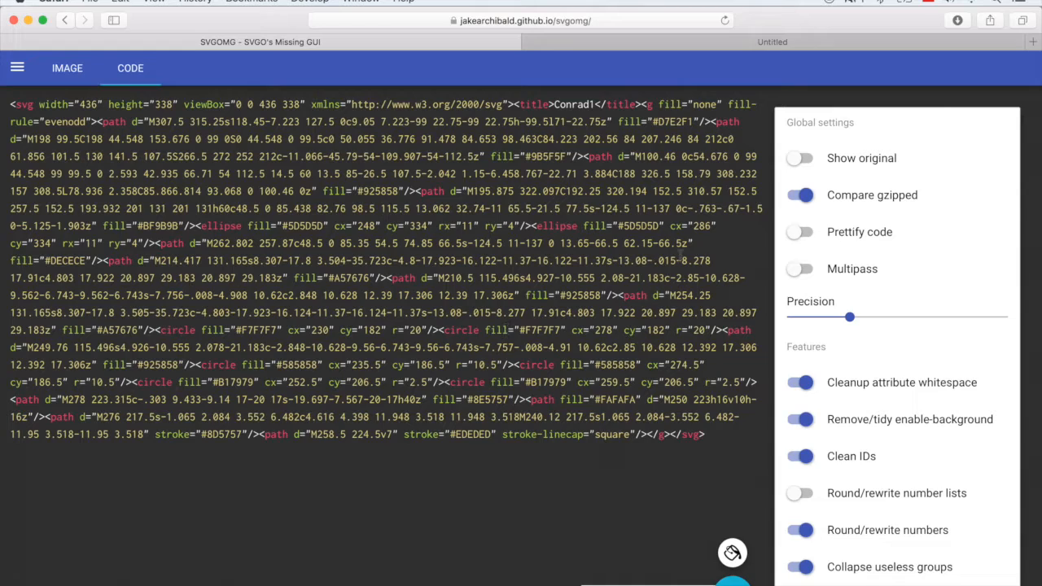
left_click(799, 231)
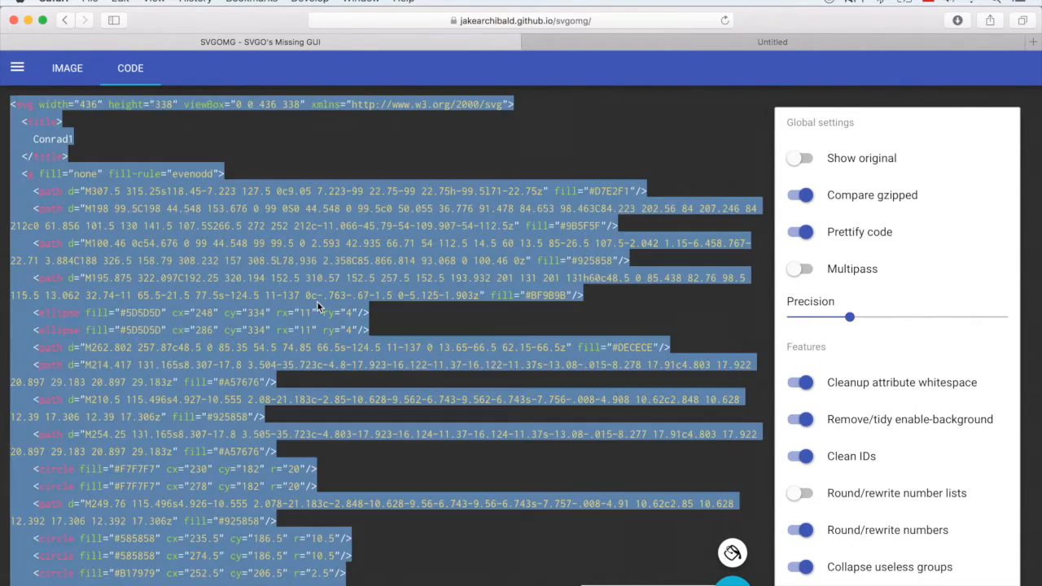
mouse_move(36, 33)
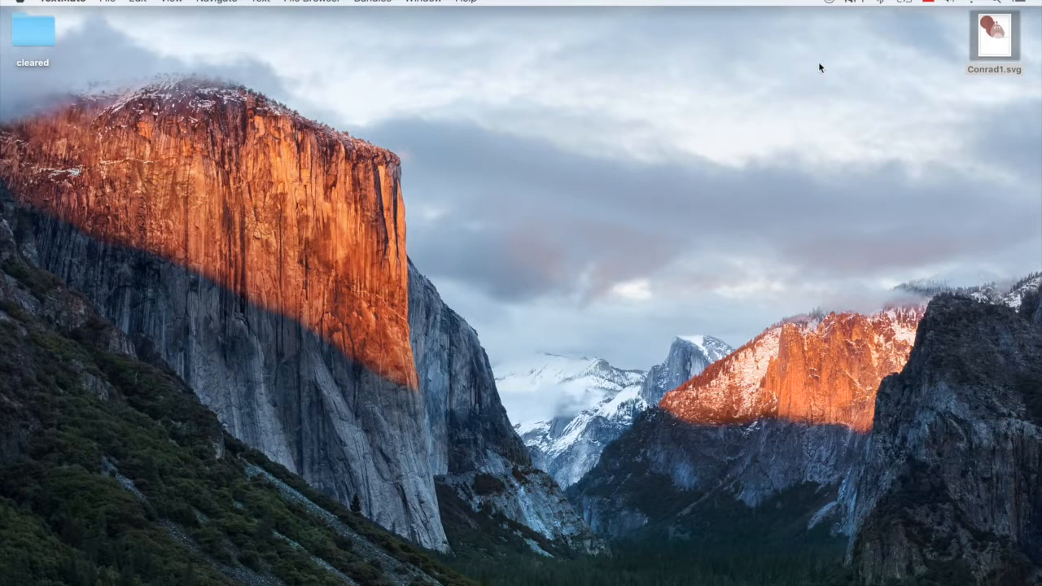
Check Conrad1.svg via Get Info, confirming it is now about 3 KB.
right_click(995, 39)
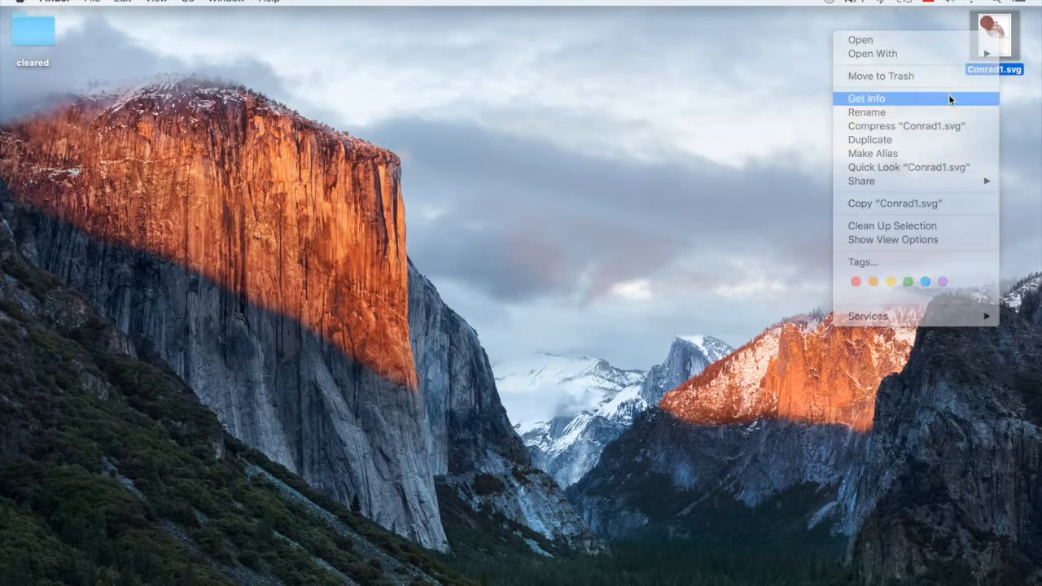
left_click(866, 98)
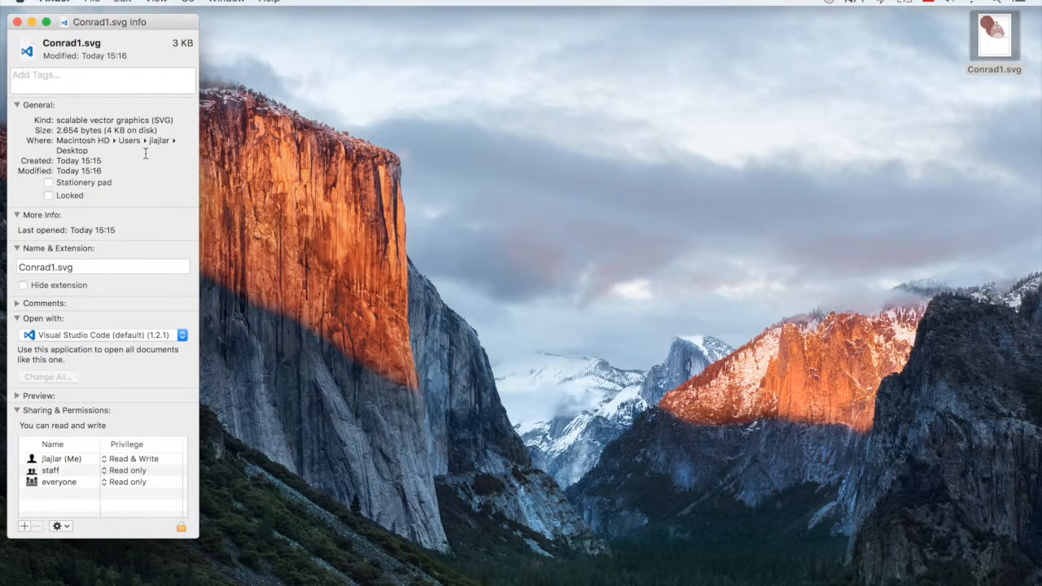
mouse_move(78, 62)
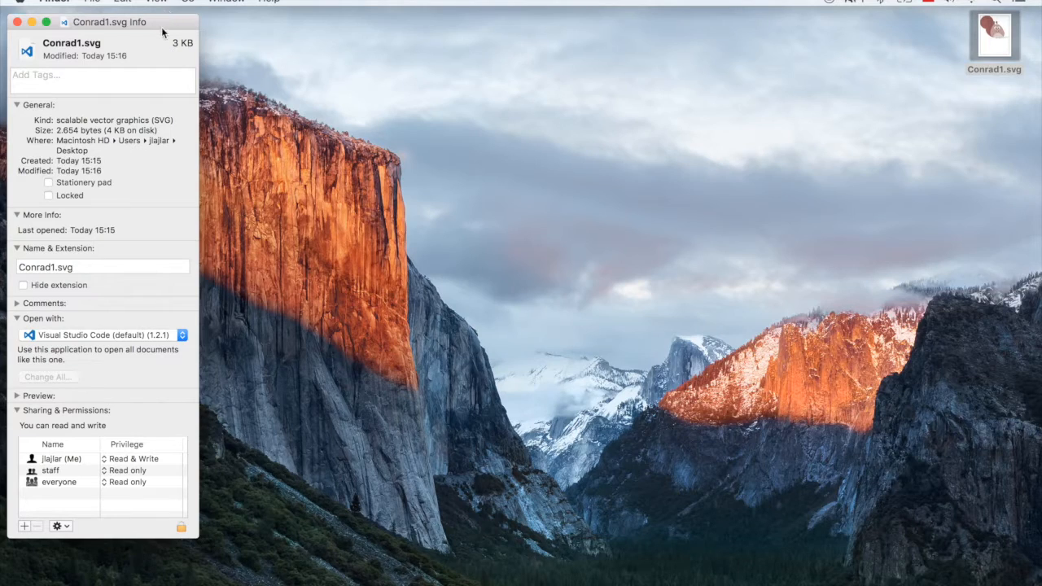
mouse_move(173, 50)
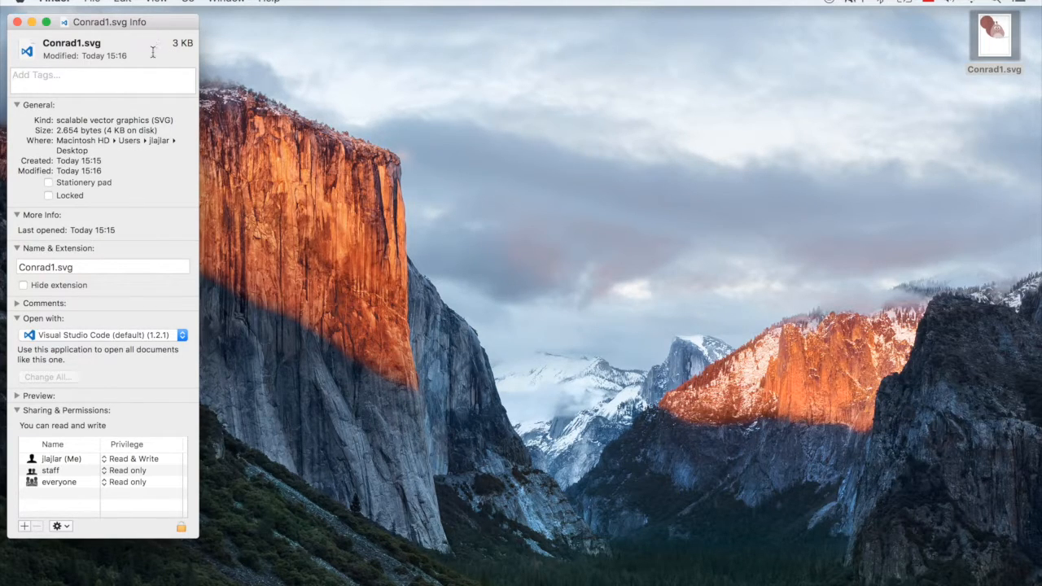